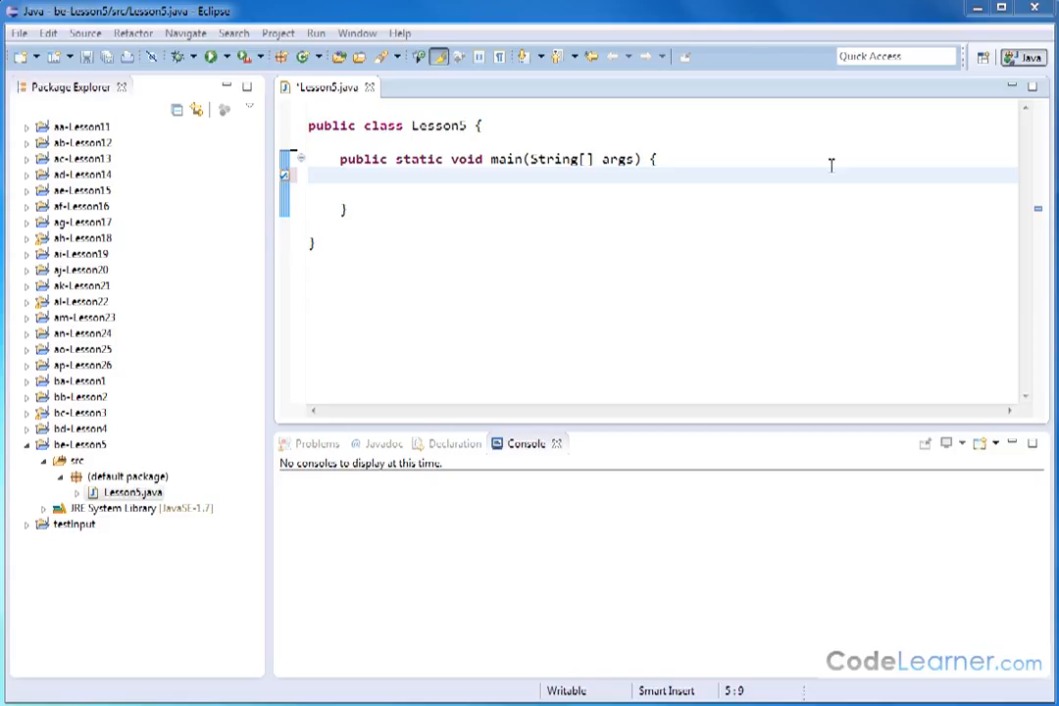
mouse_move(459, 263)
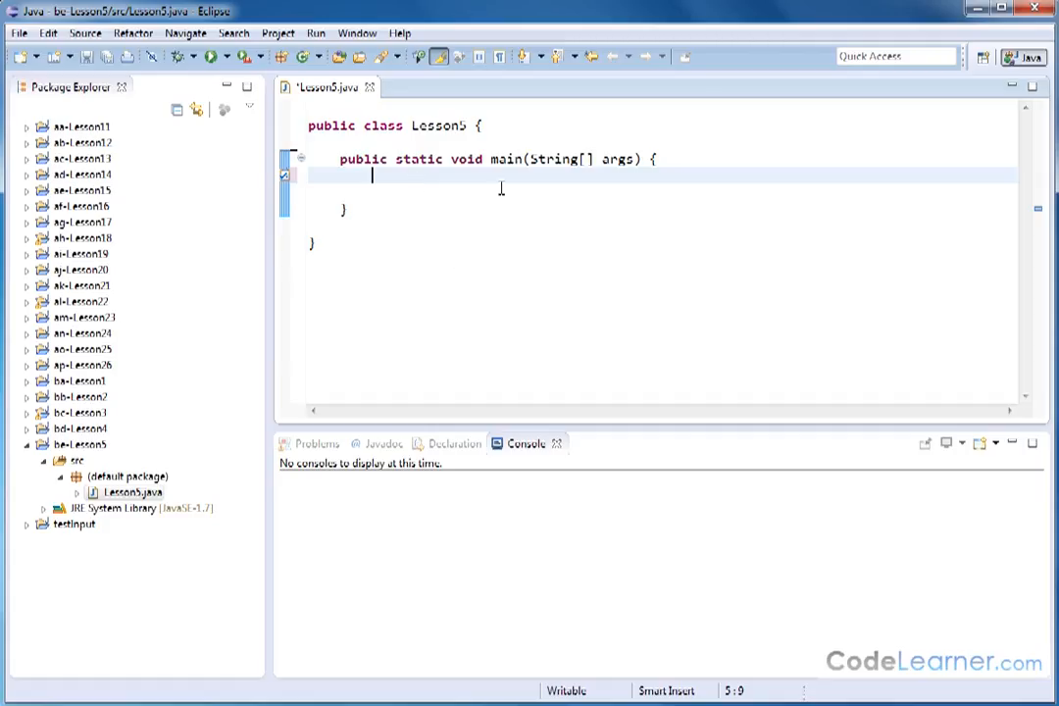
mouse_move(443, 203)
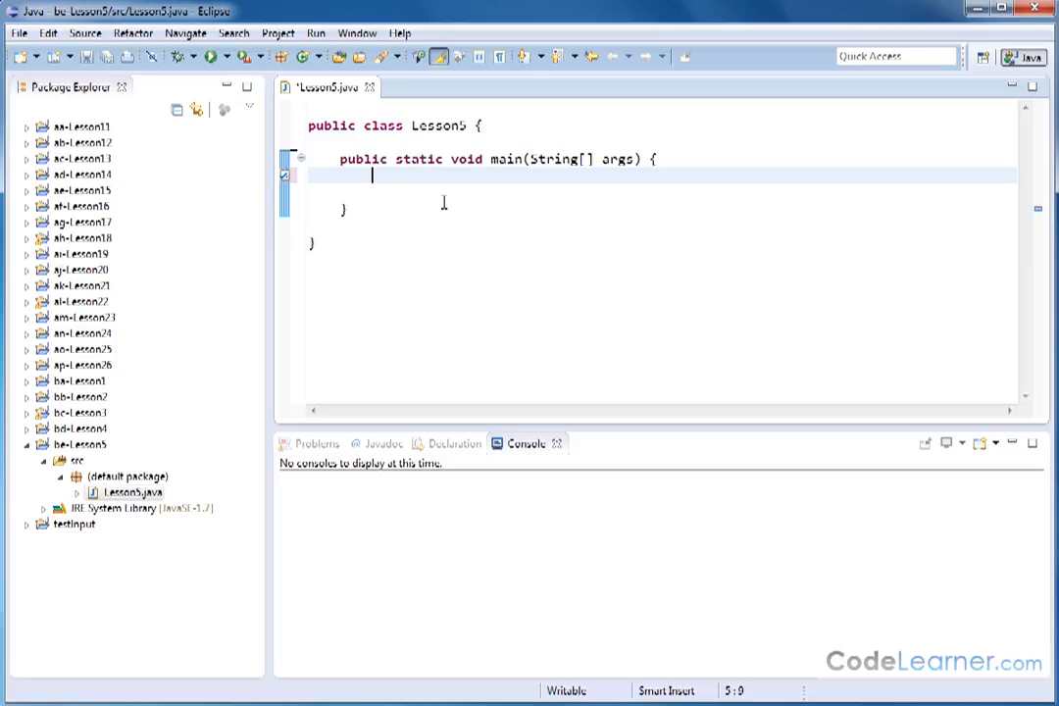
mouse_move(493, 186)
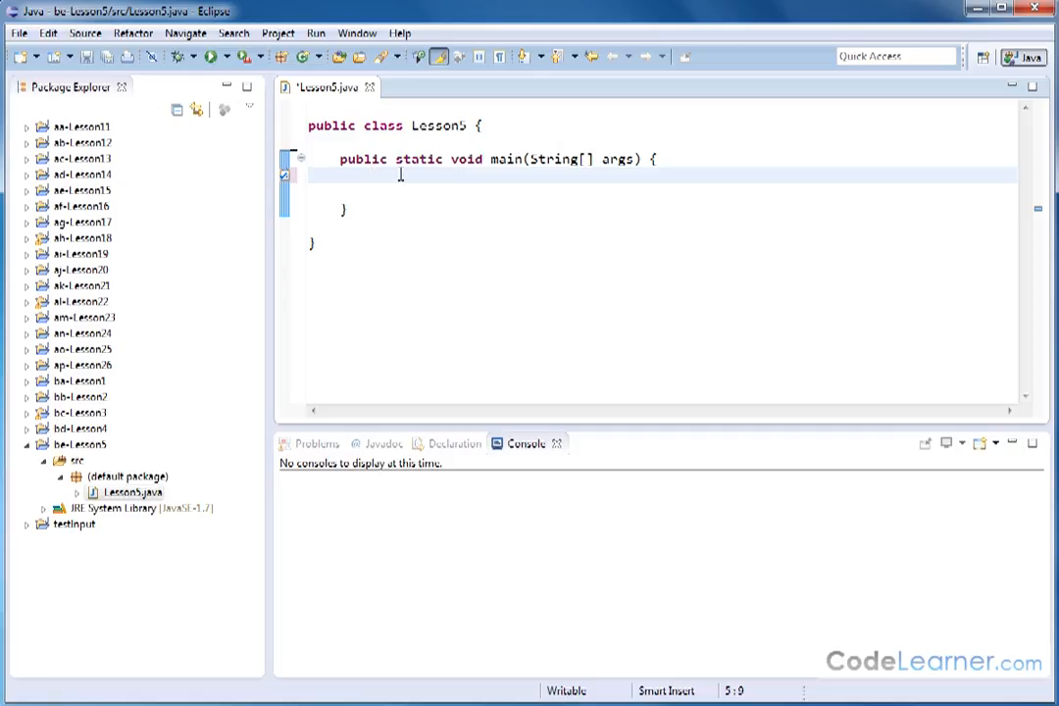
mouse_move(638, 254)
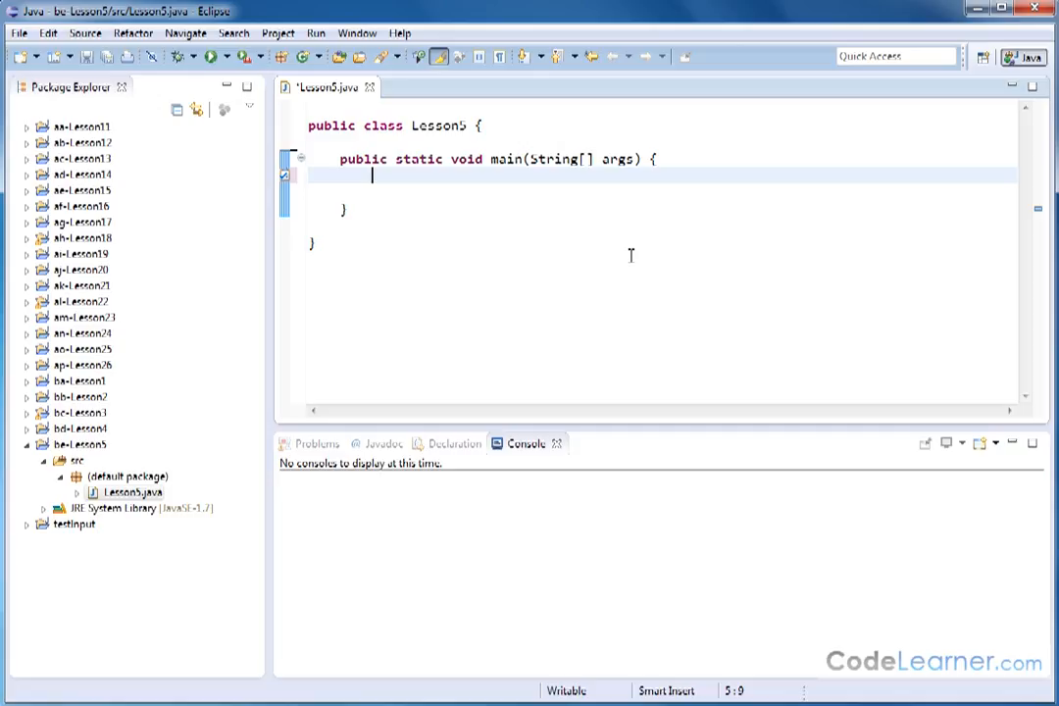
Write the declaration int temperature = 95; in main and start a new line below it
text(int)
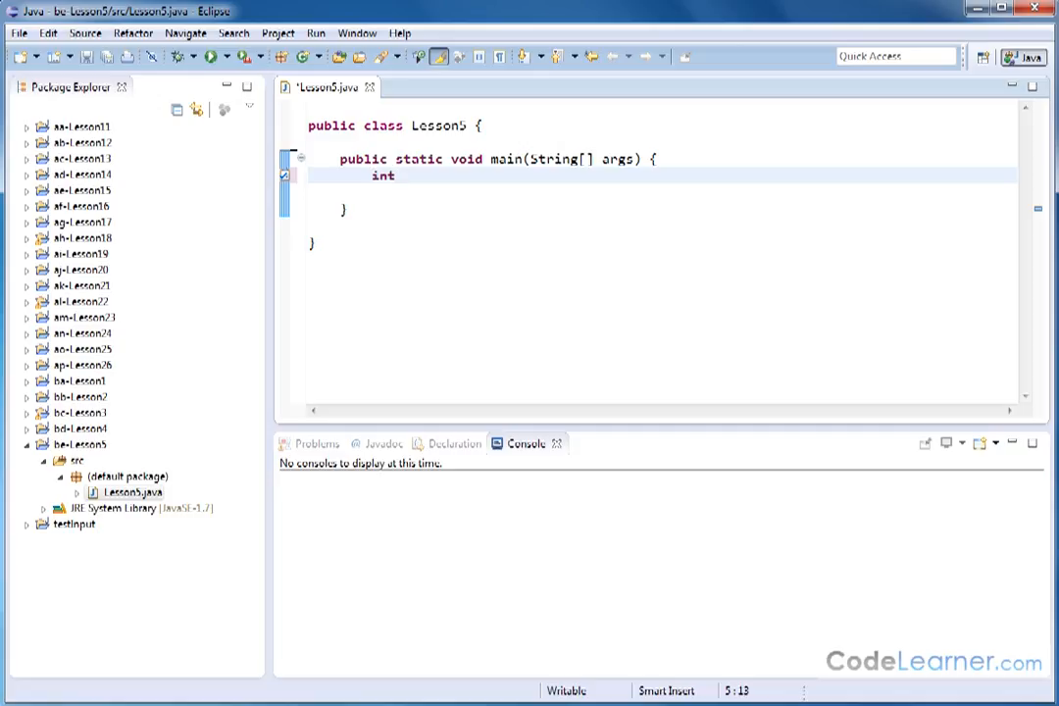
text(temerature)
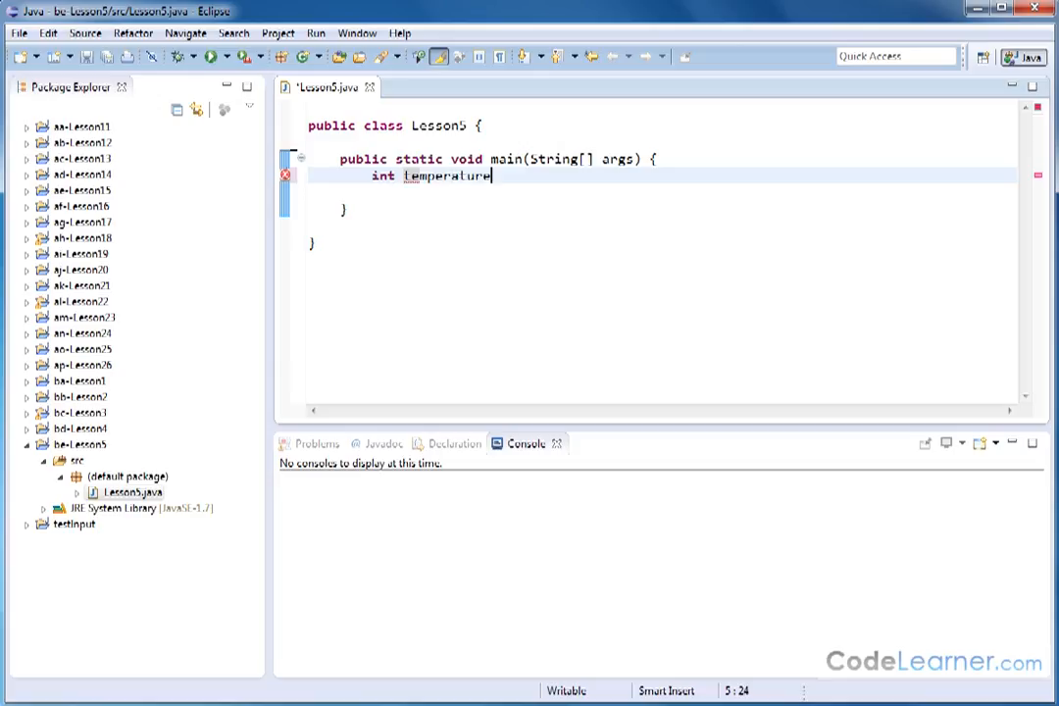
text(=)
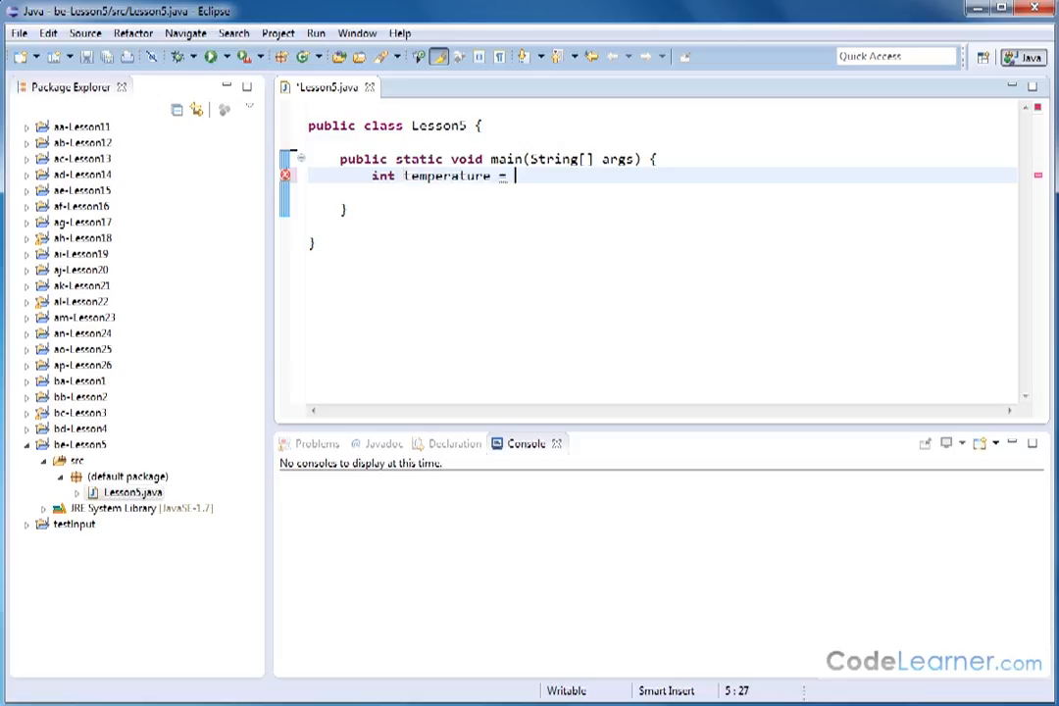
text(95;)
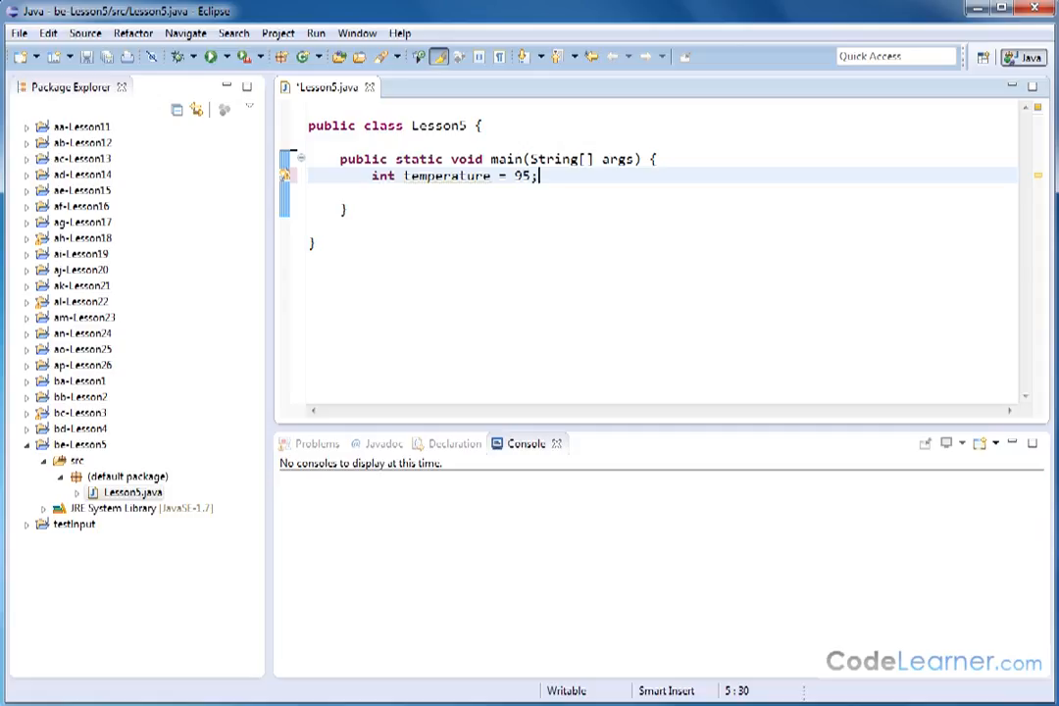
key(Return)
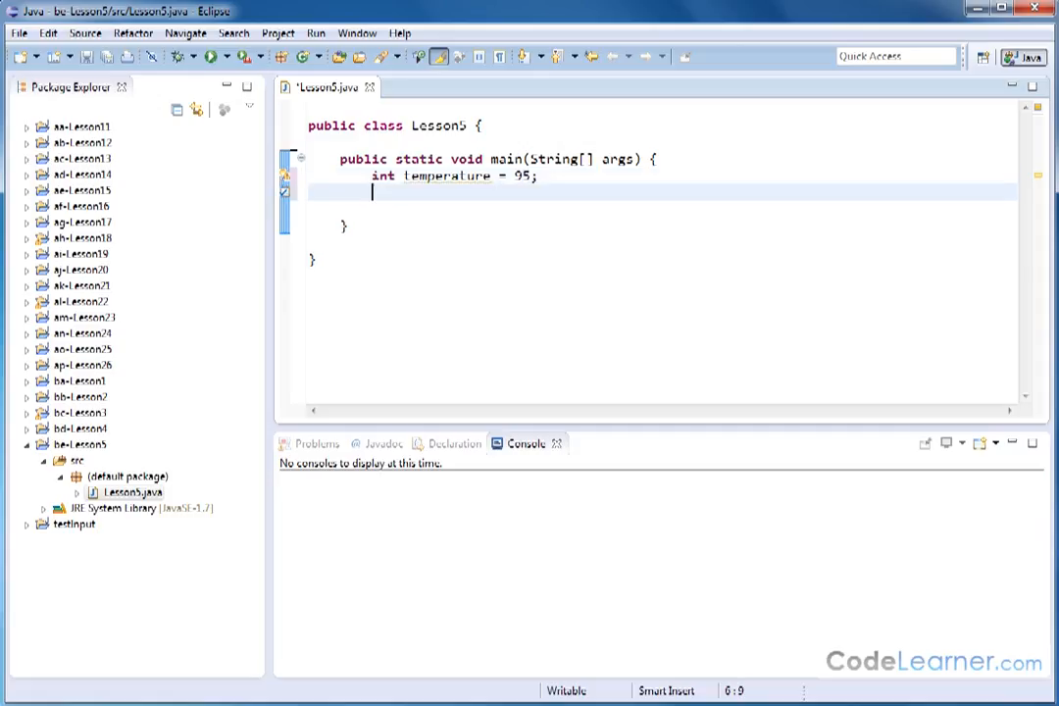
Write boolean sunny = true; under temperature and move to the blank line below
text(bo)
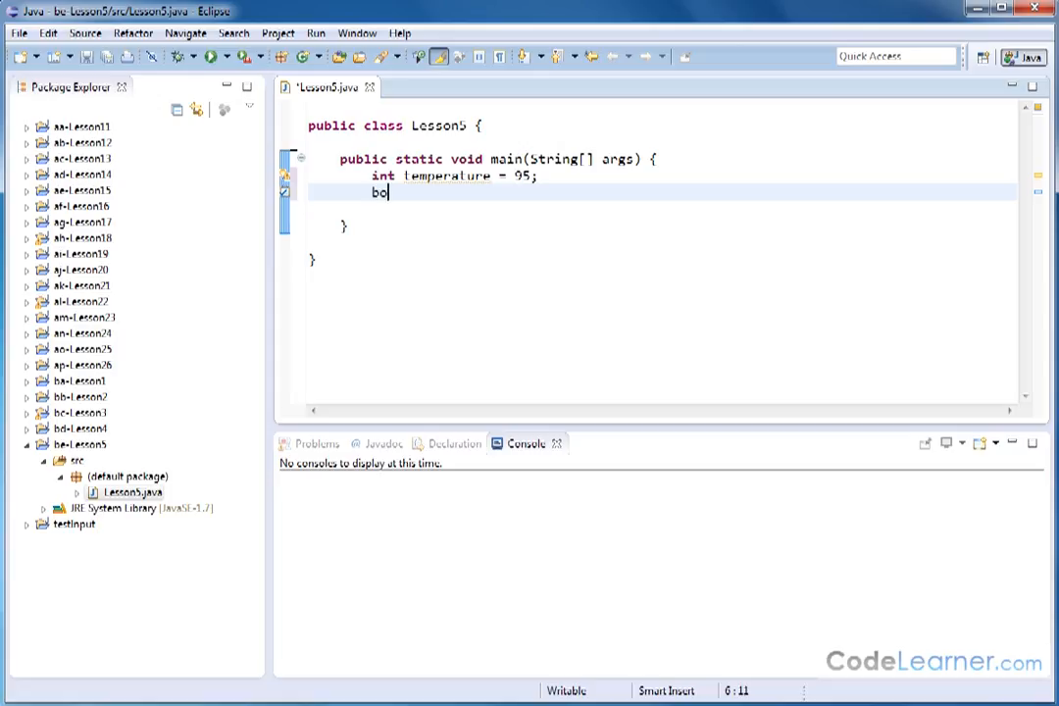
text(olean)
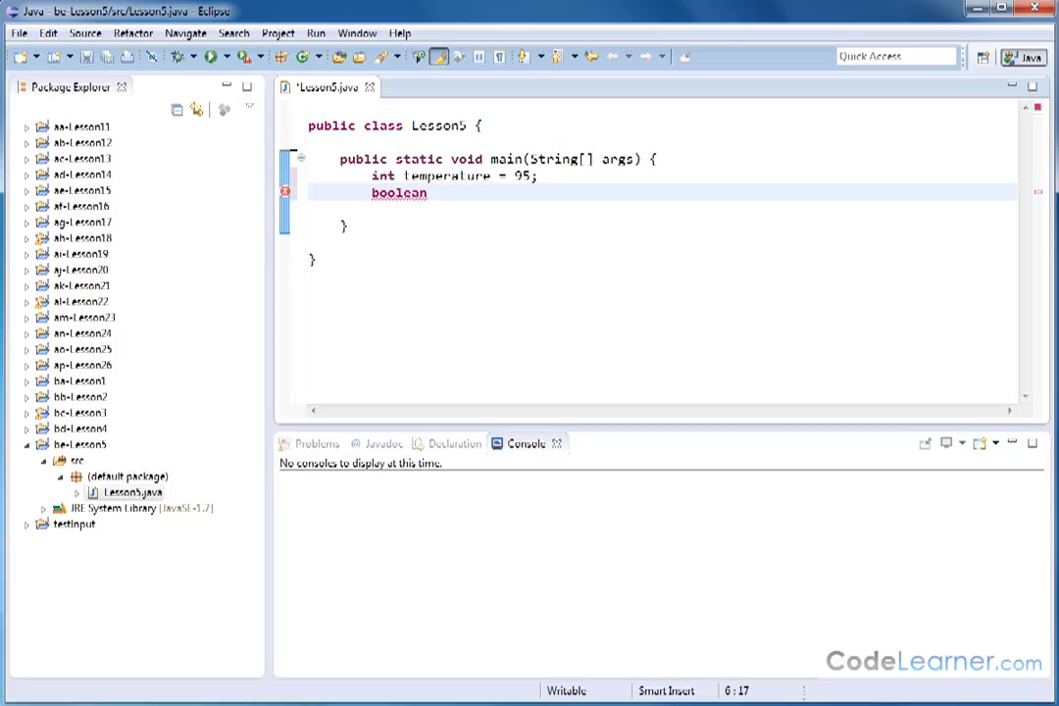
text(sunn)
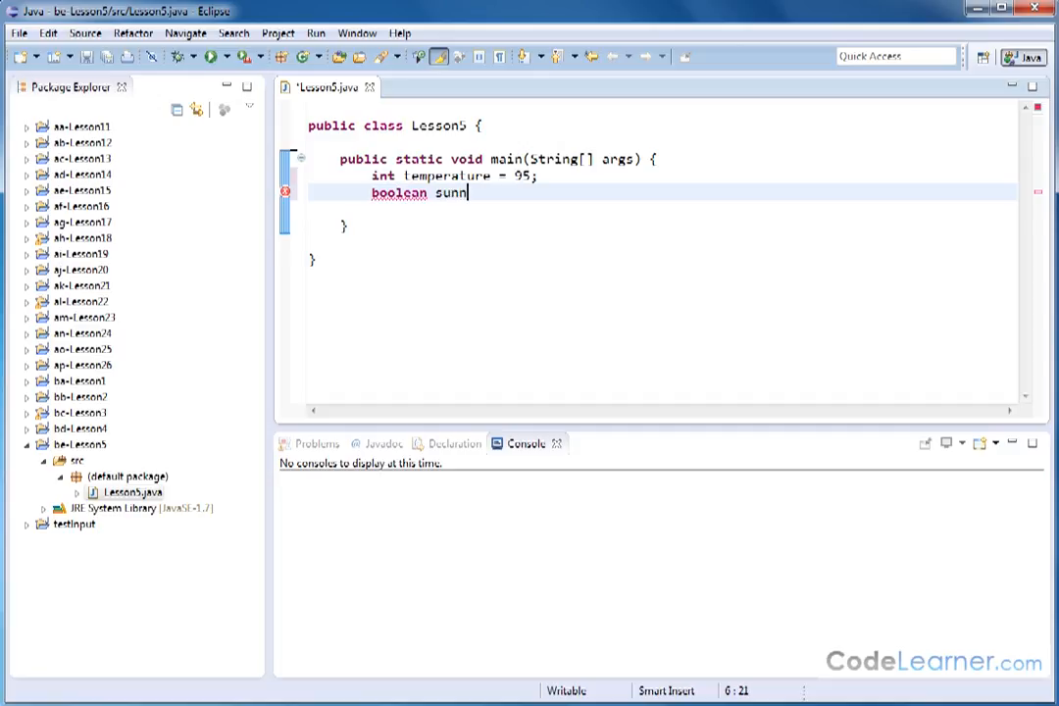
text(y =)
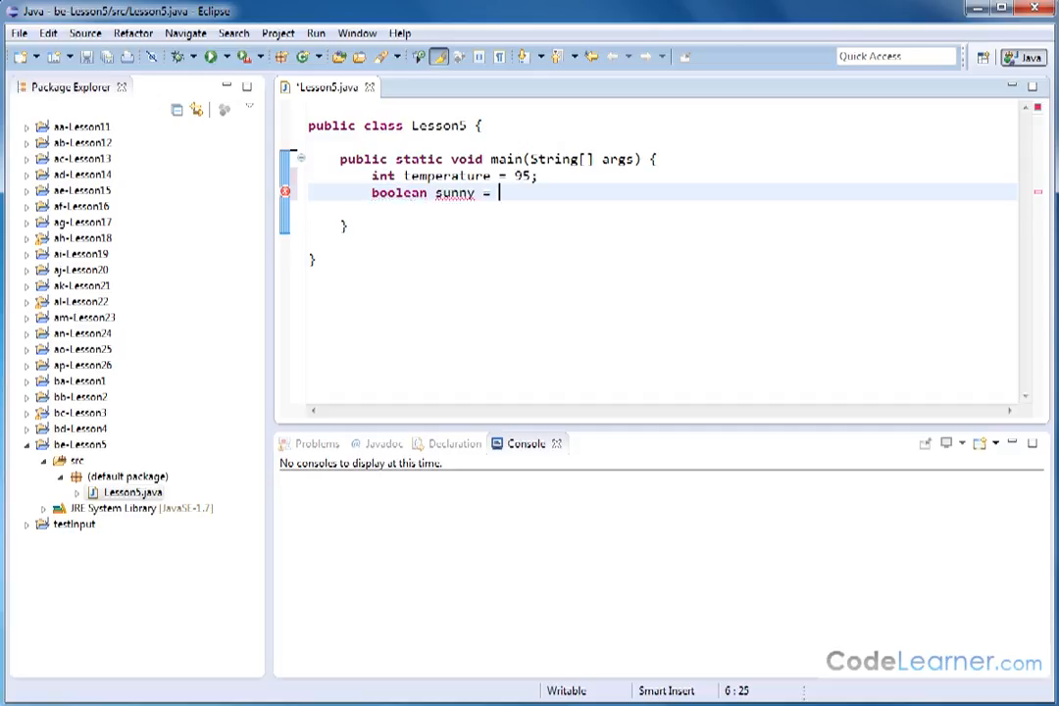
text(true;)
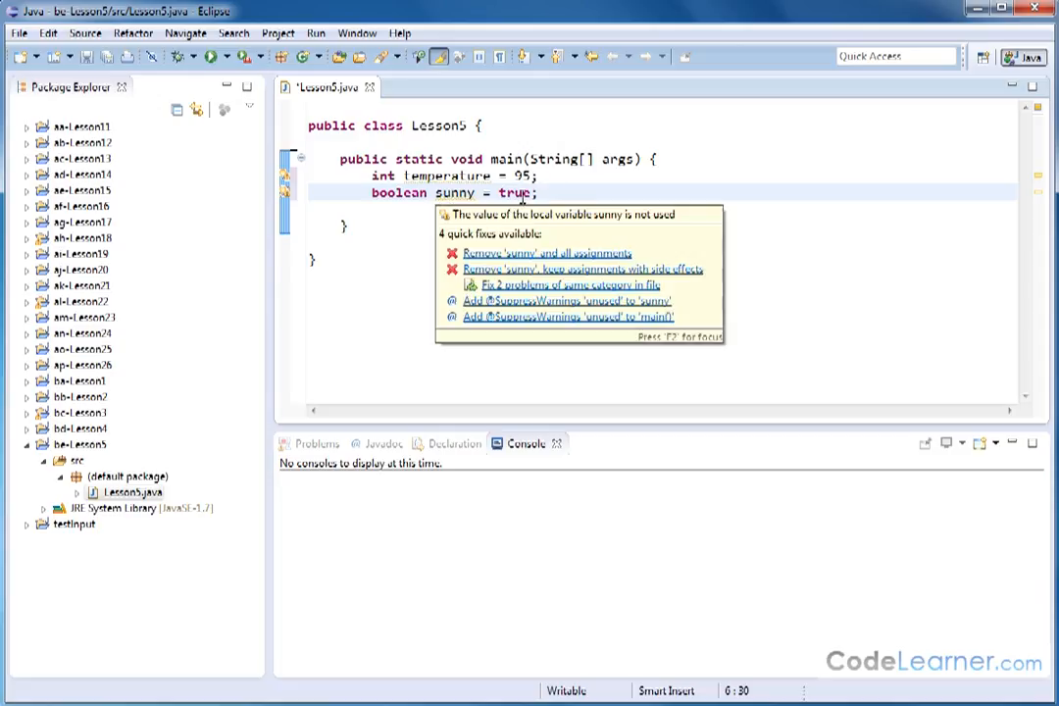
click(555, 269)
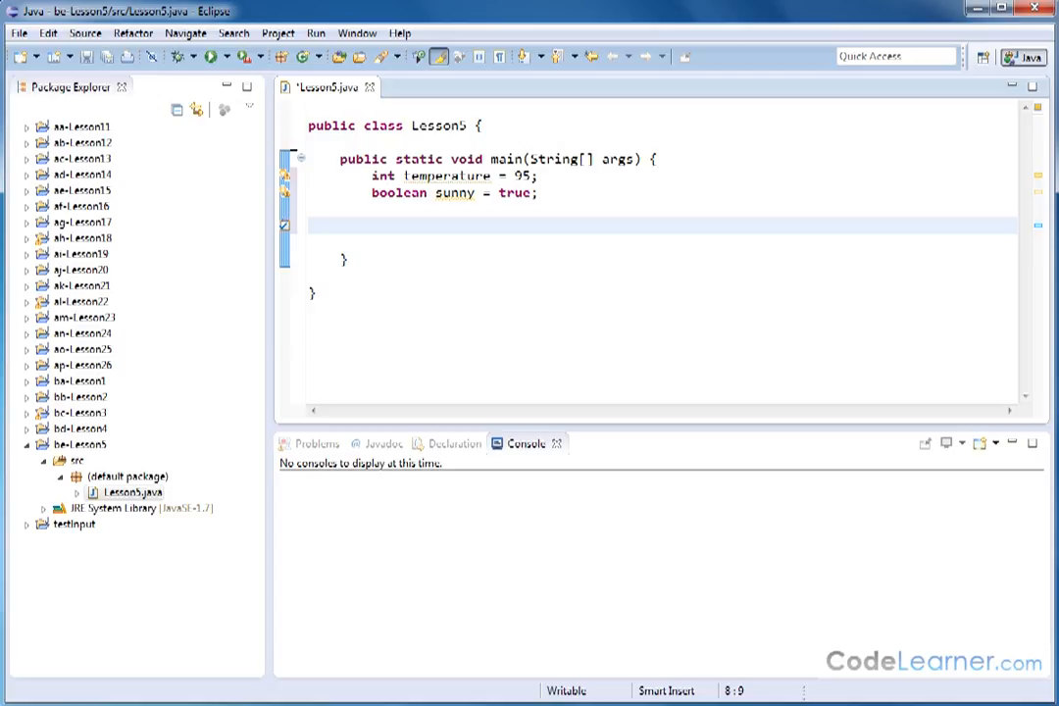
click(372, 226)
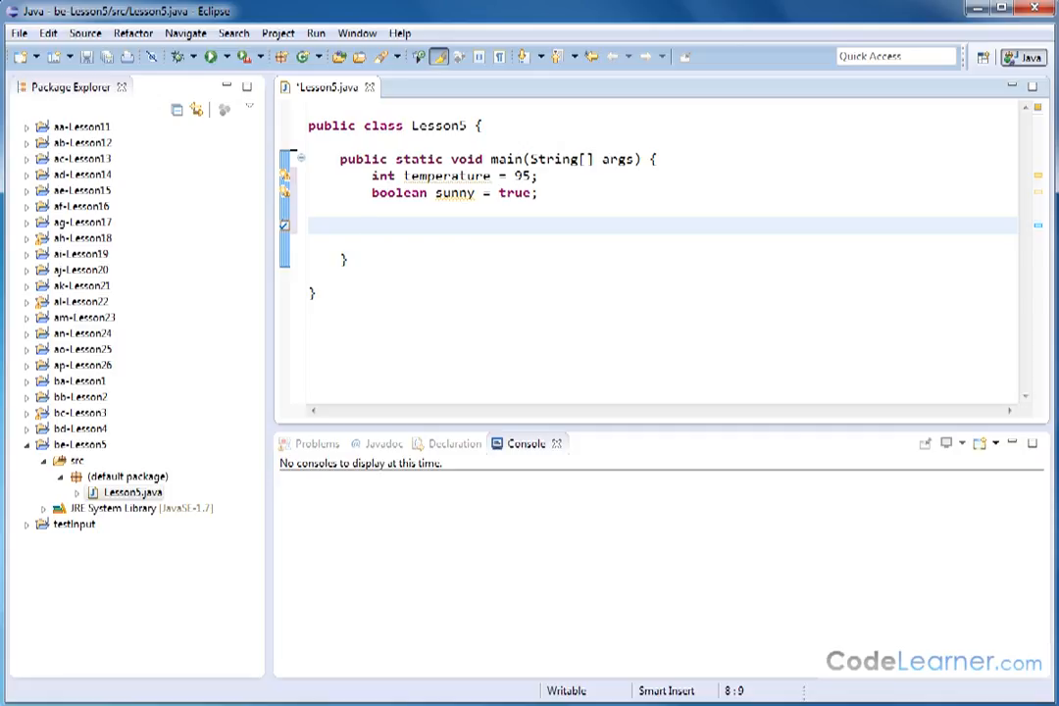
click(372, 224)
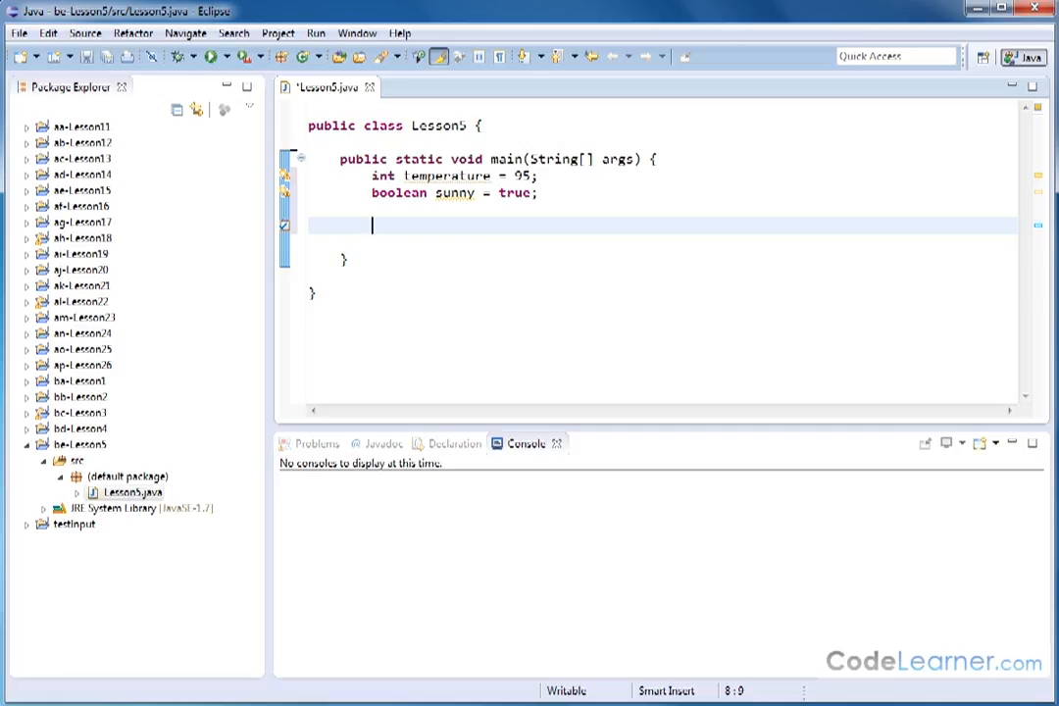
Write if (temperature > 90) { and begin a System. print statement inside the block
text(if)
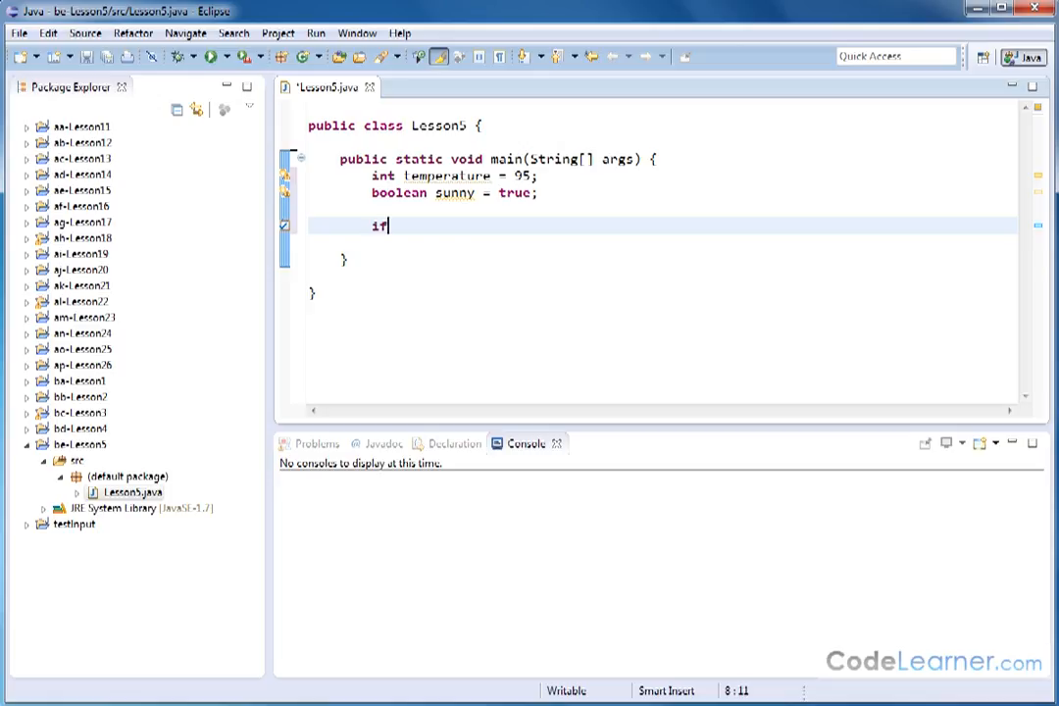
text(())
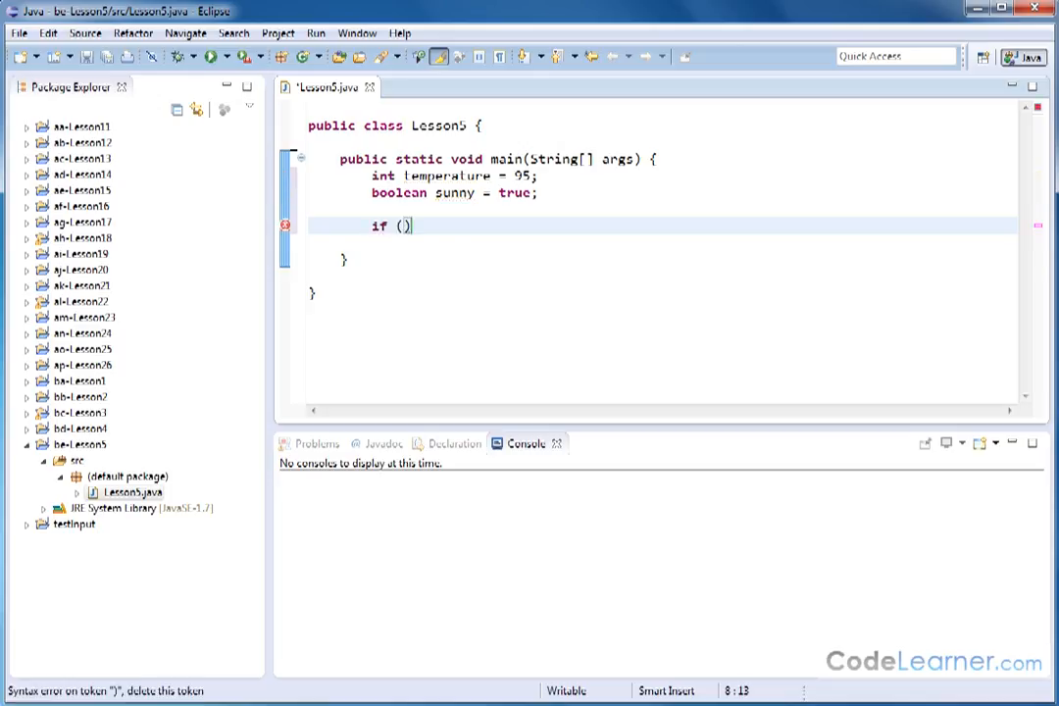
text(temperature)
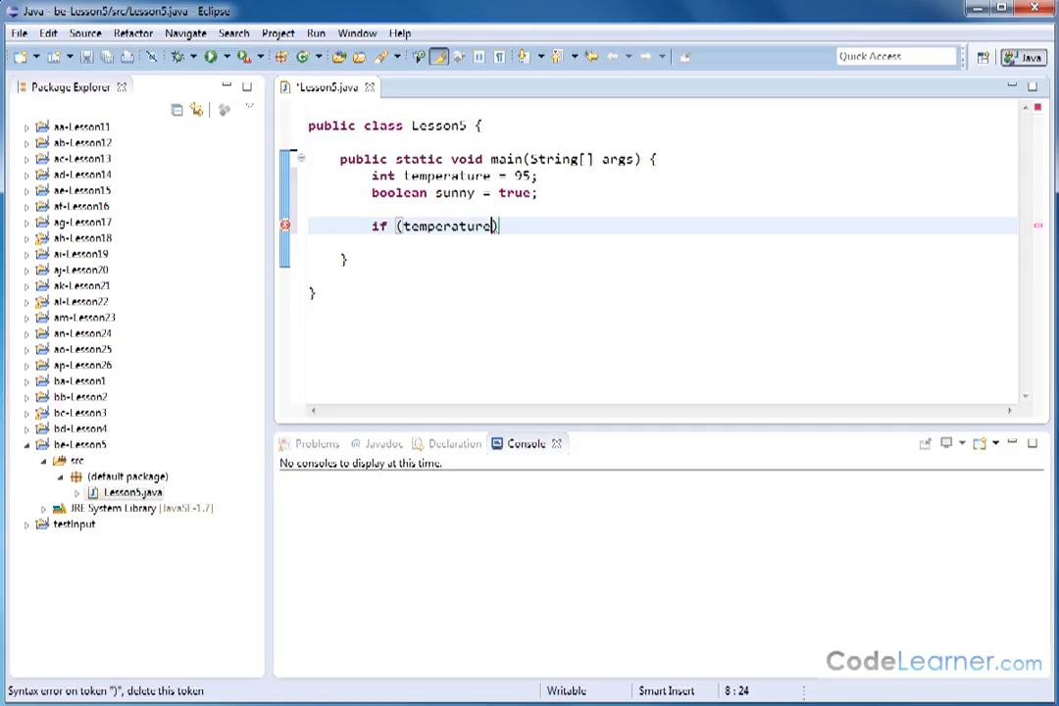
text(> 90)
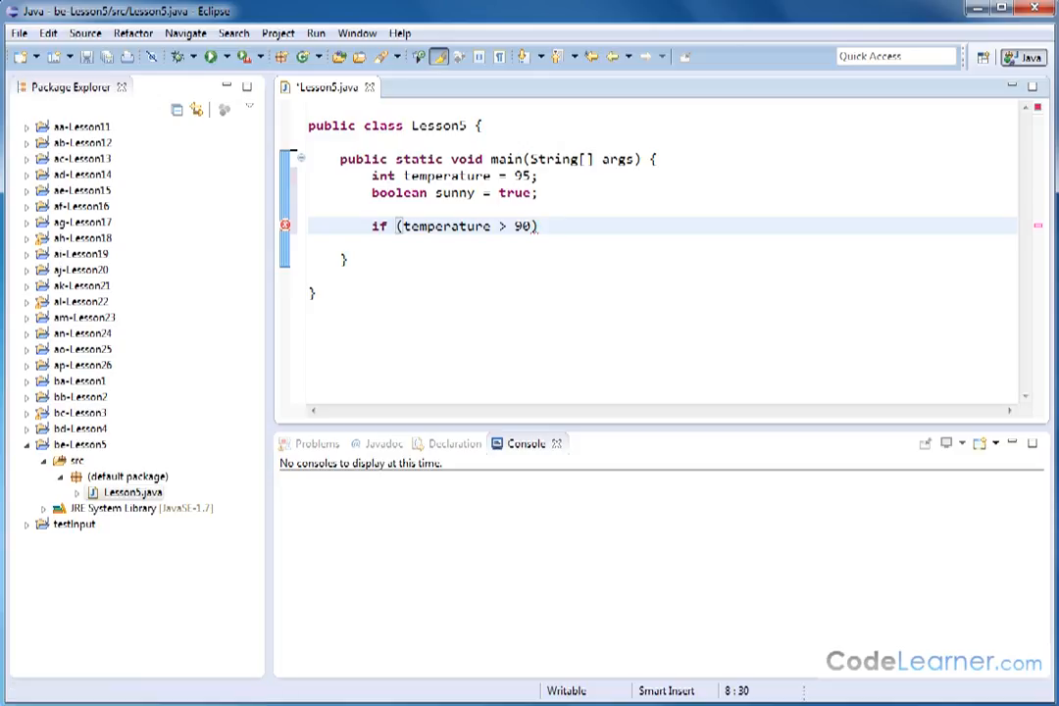
text({)
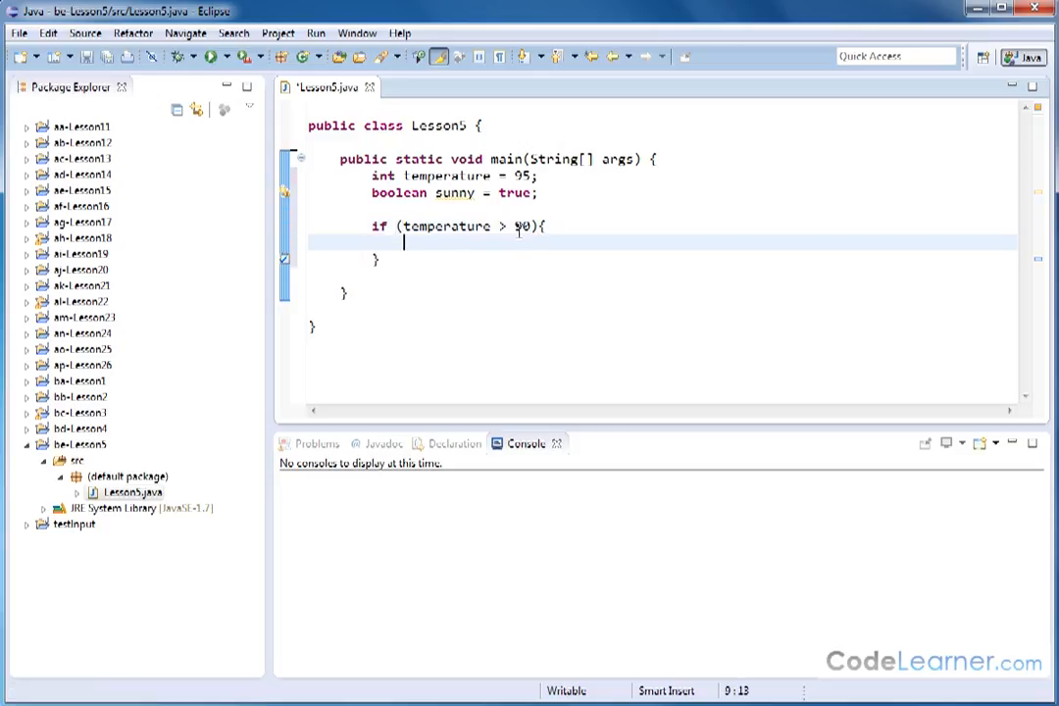
mouse_move(606, 414)
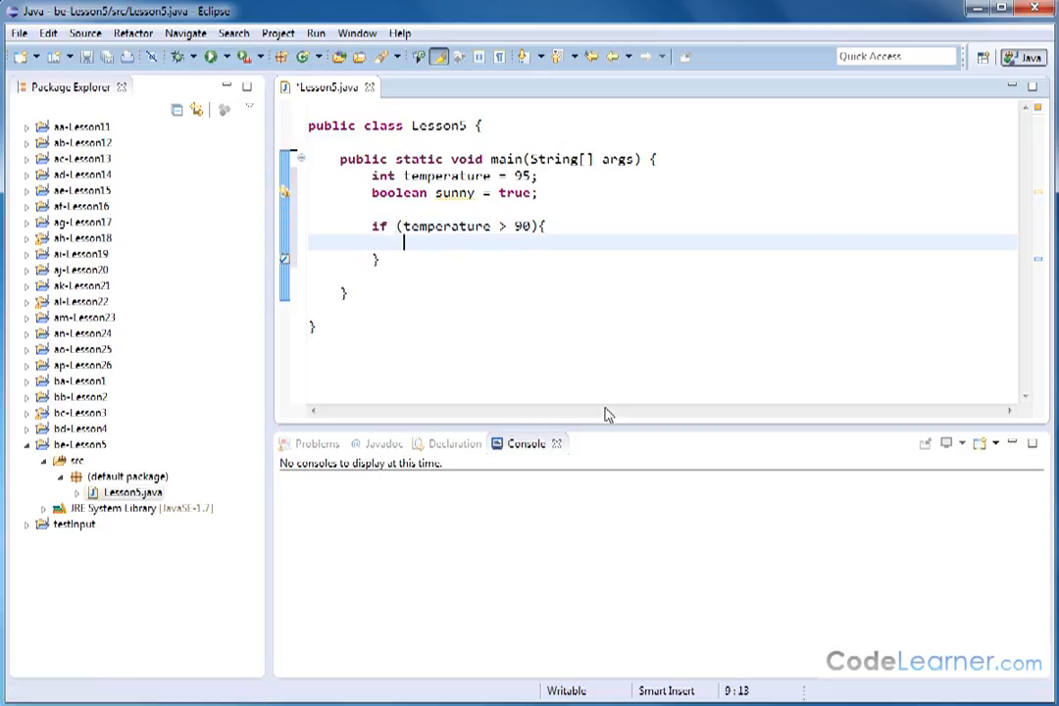
text(System.)
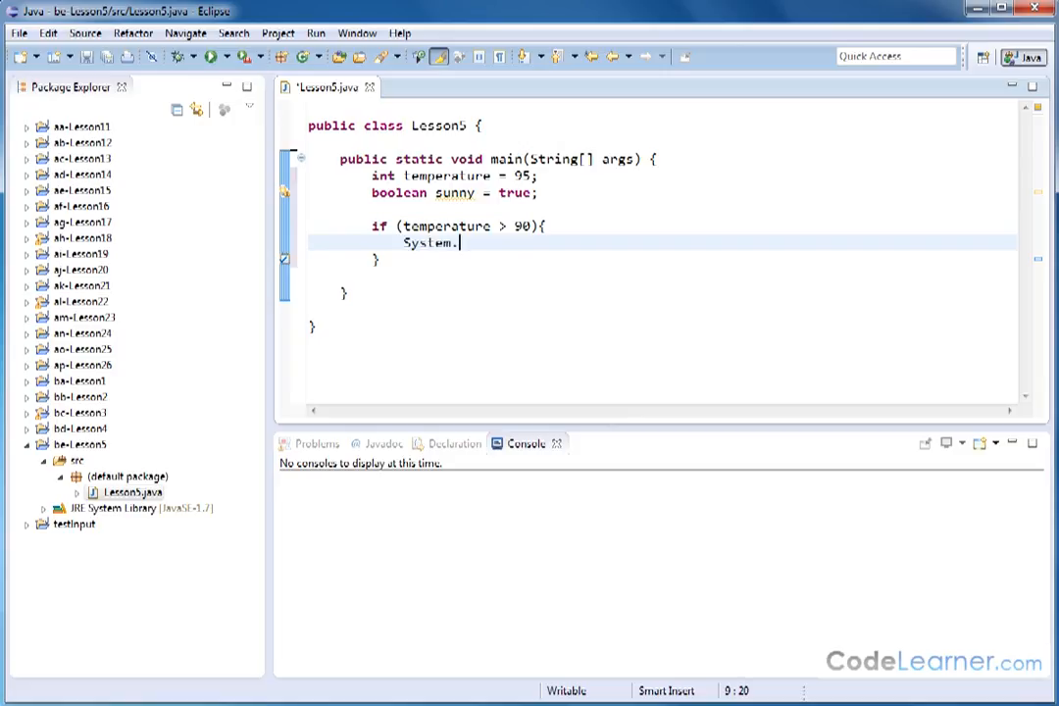